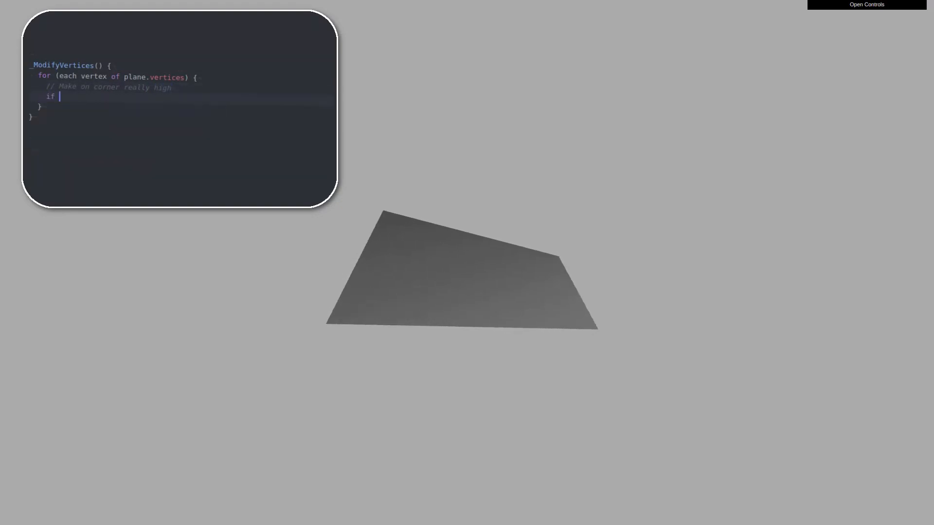
Step: Code the corner condition (v.x == 250 && v.z ...) with y = 0.0 and enable wireframe
type("(v.x == )")
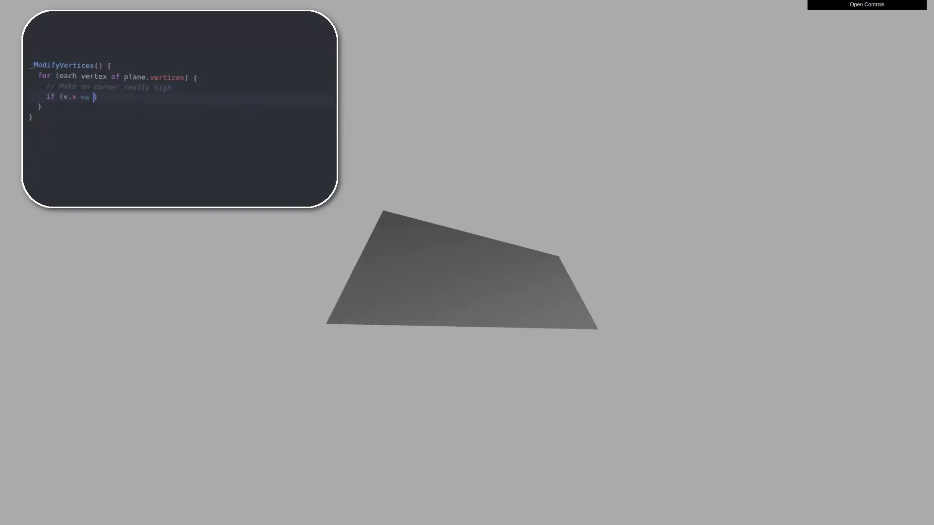
type("250 && v.z == 250")
type("v.y")
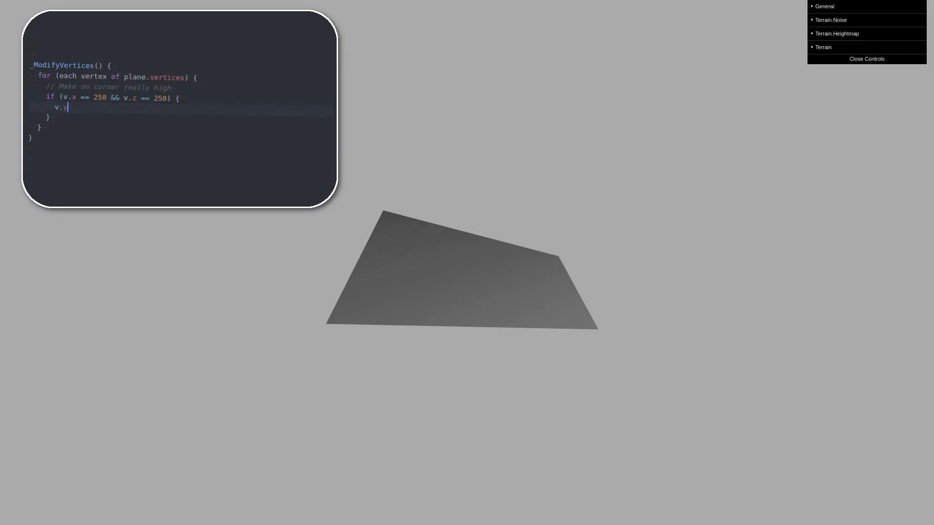
left_click(824, 47)
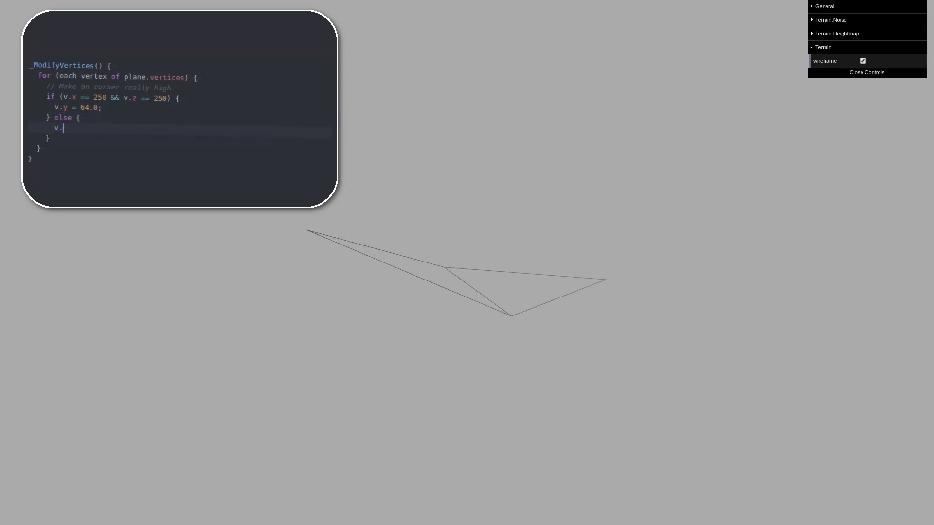
type("y = 0.0")
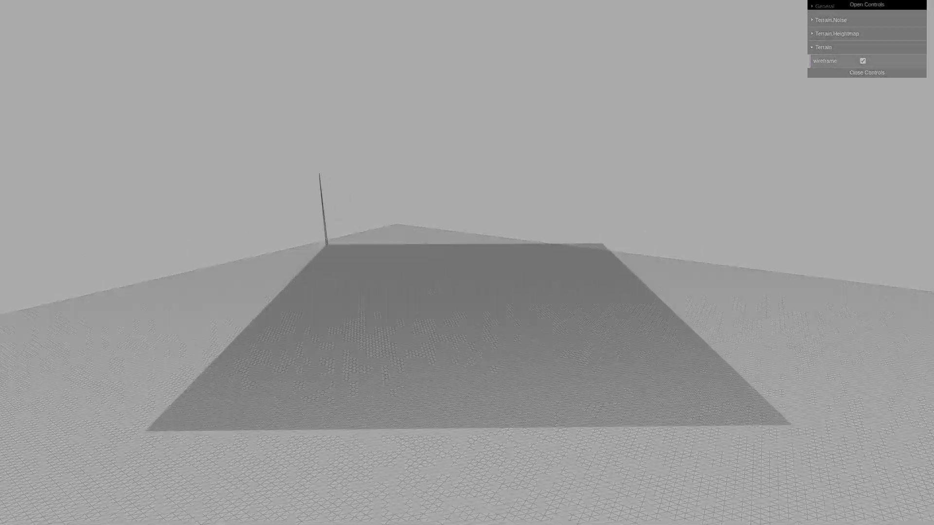
Step: Close the terrain settings panel
left_click(866, 72)
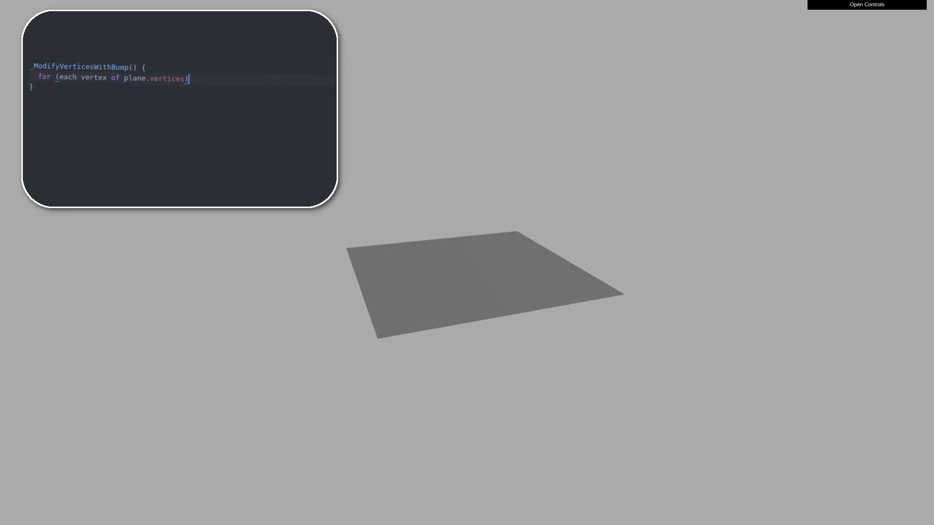
Step: Compute each vertex's distance to the origin via vec2(v.x, v.z).distanceTo(vec2(0, 0))
type("{")
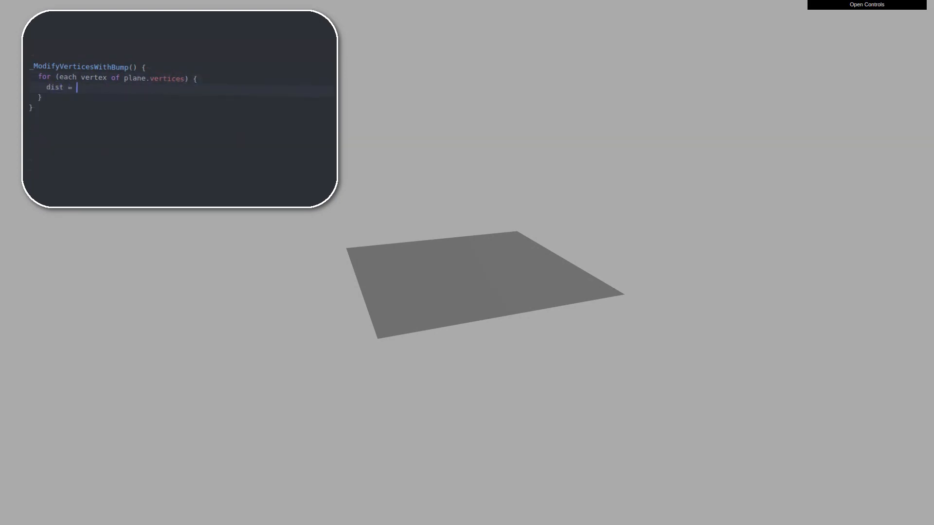
type("vec2()")
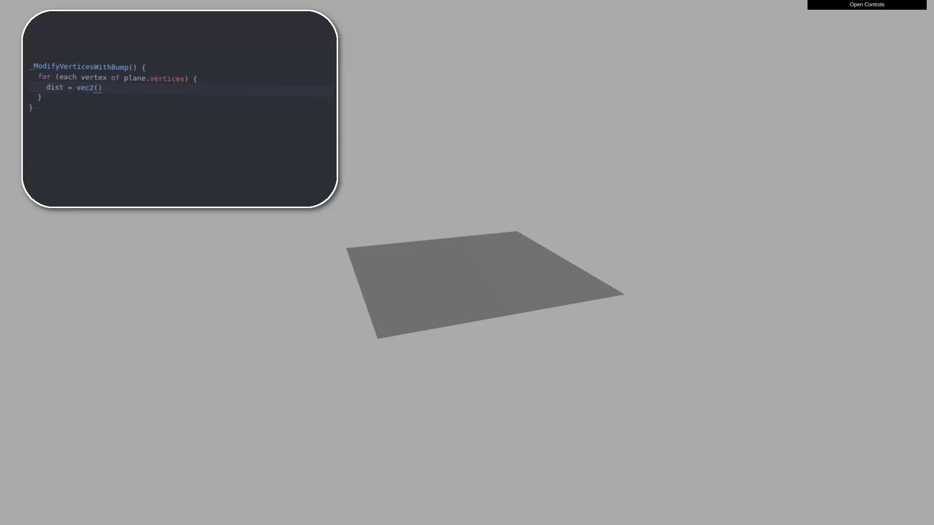
type("v.x, v.z")
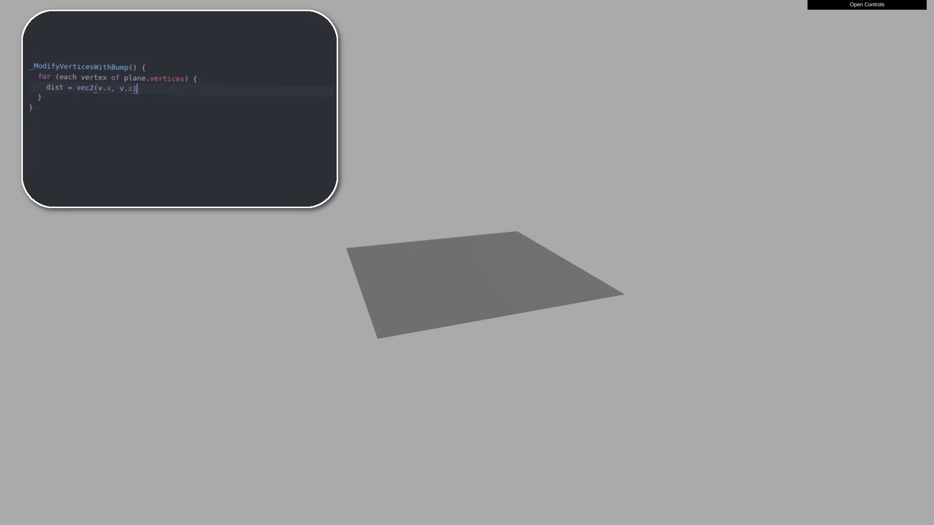
type(".distanceTo")
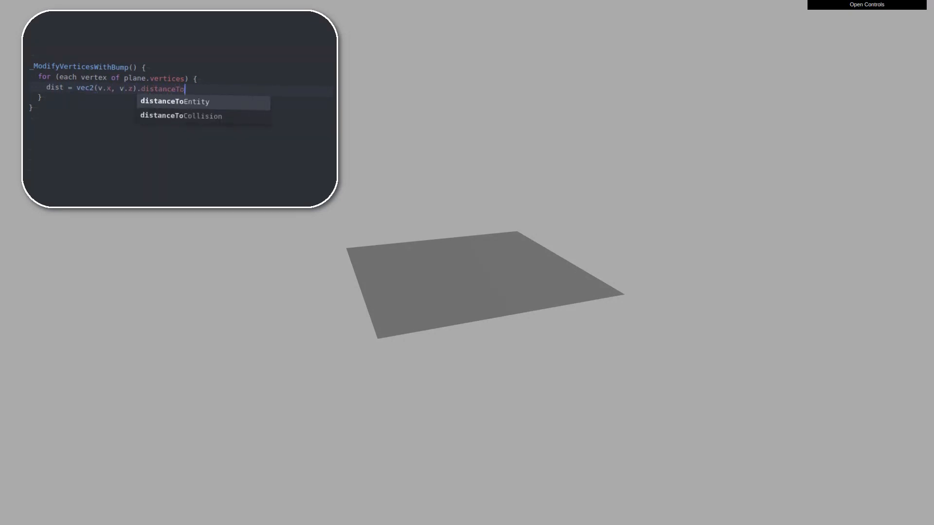
type("(vec2(0,")
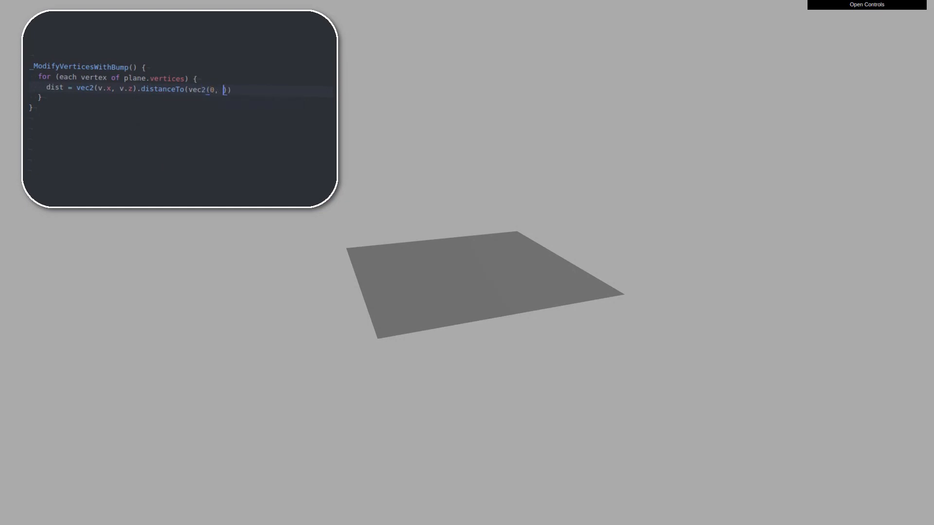
type("0));")
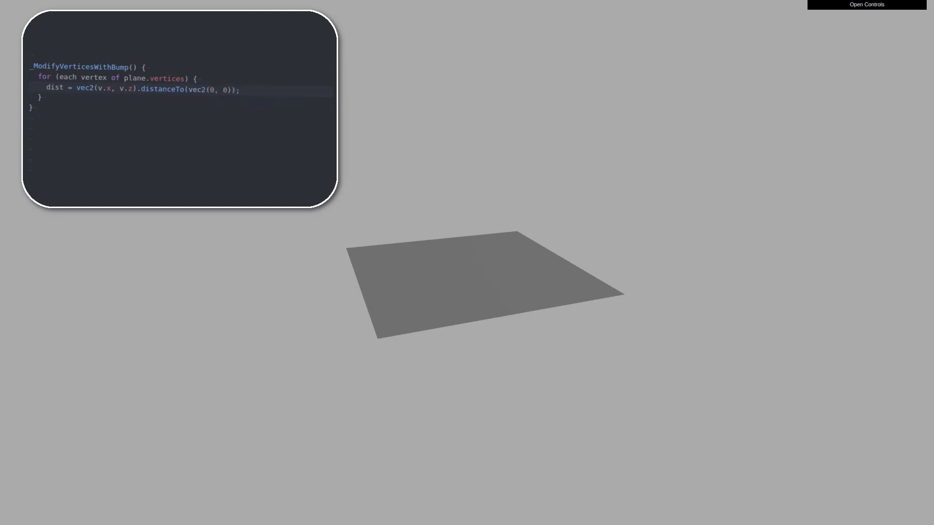
Step: Set h = 1.0 - sat(dist / 250.0) and apply the smoothstep polynomial h*h*h*(h*6 - 15 + 10)
type("h =")
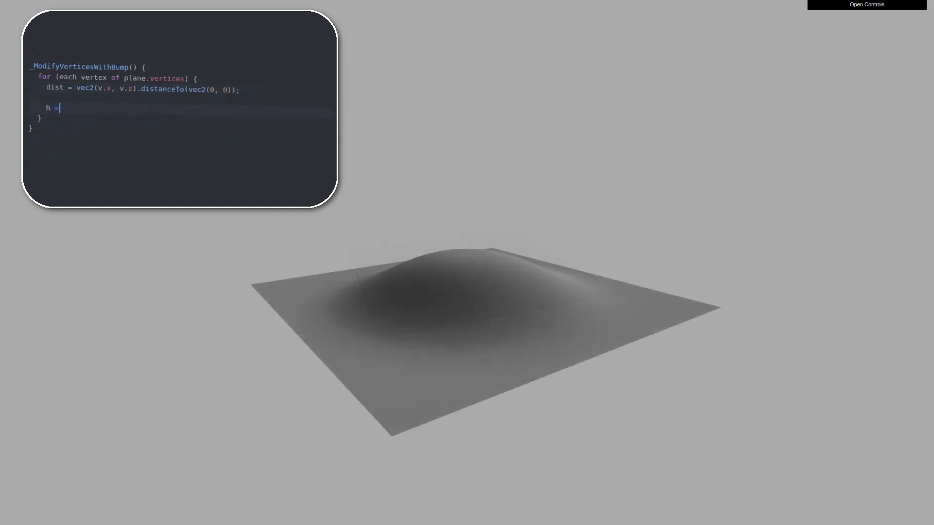
type("1.0 -")
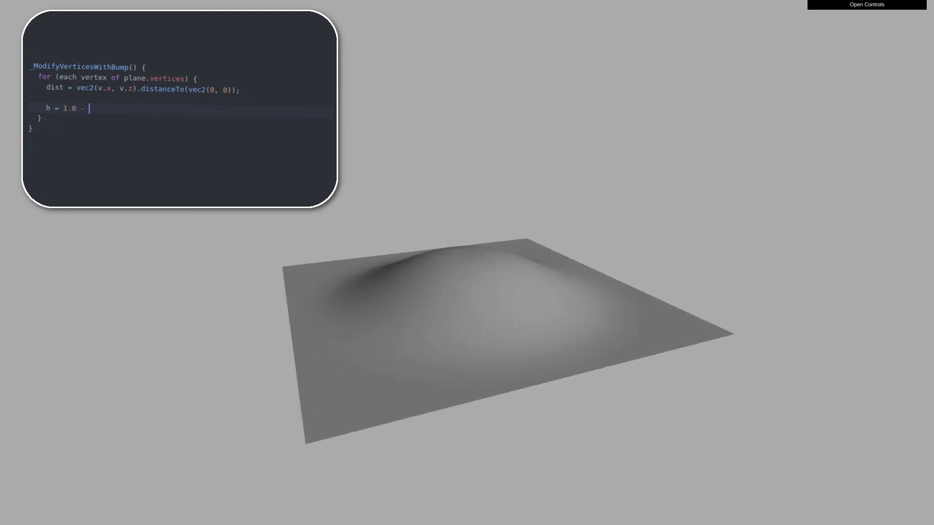
type("math.sat(dist")
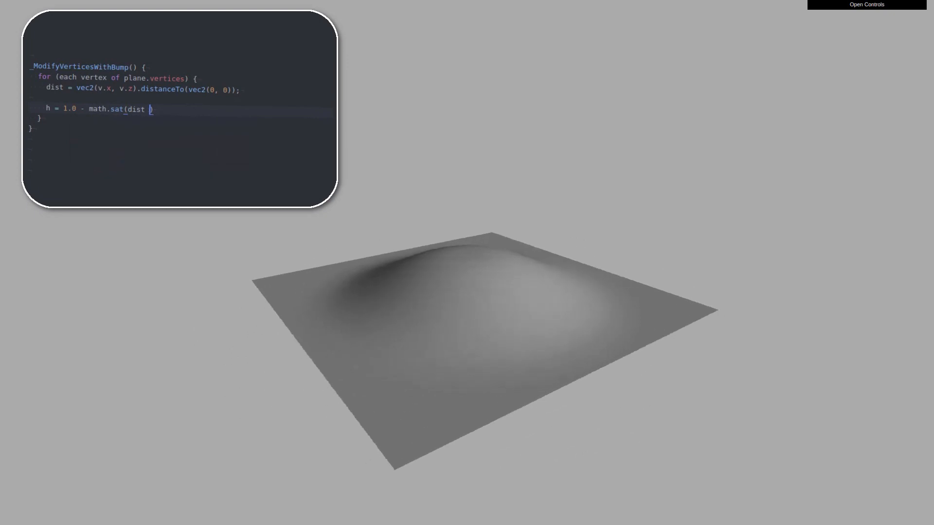
type("/ 250.0)")
type("h =")
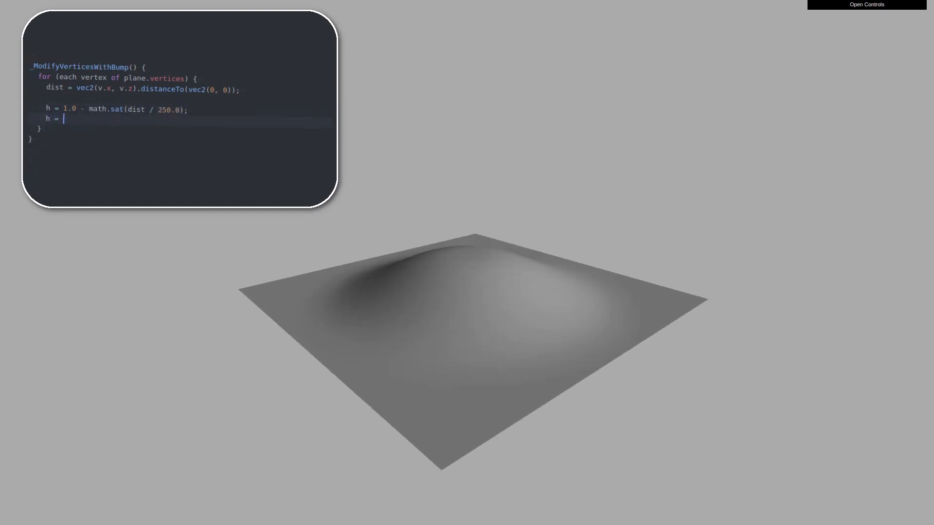
type("h * h *h * (h * ())")
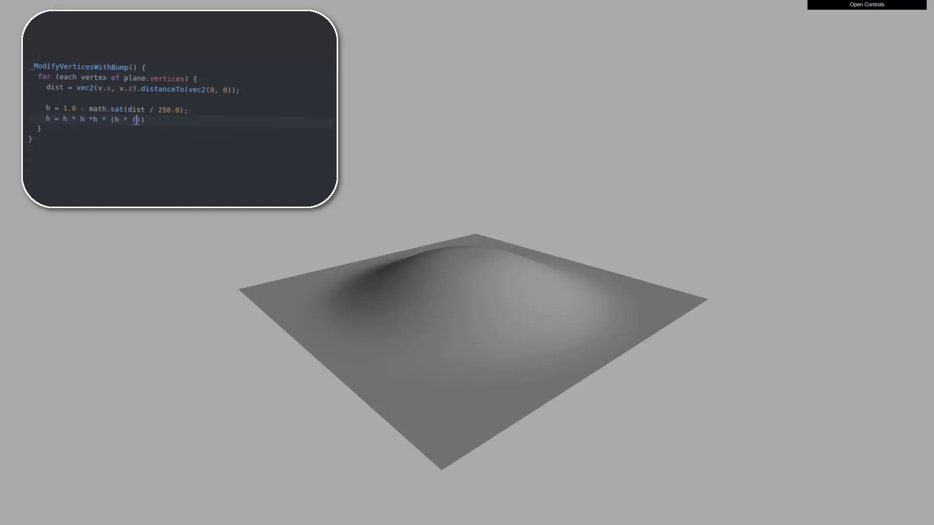
type("(h * 6")
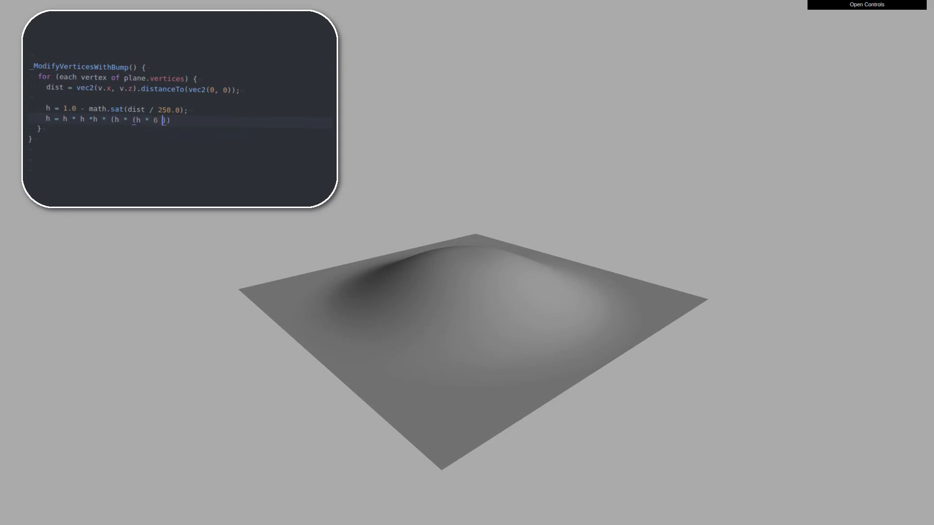
type("- 15")
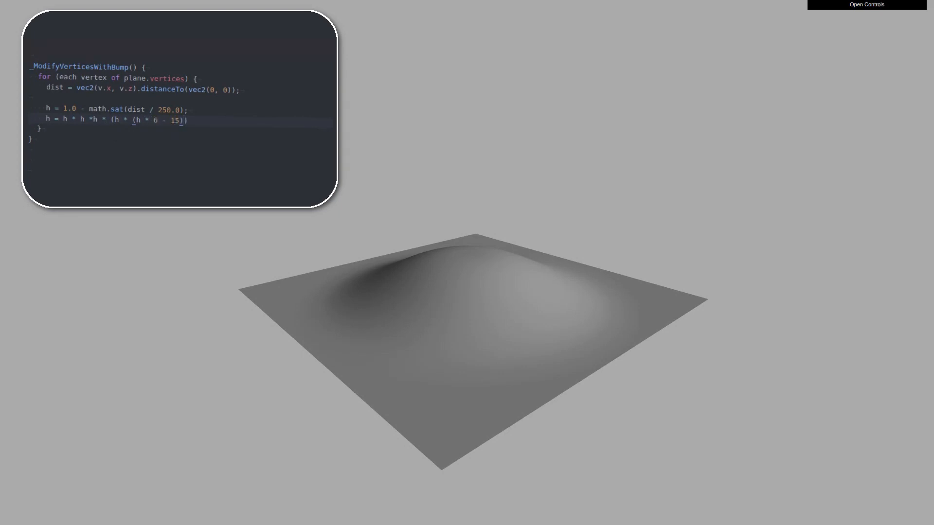
type("+ 10")
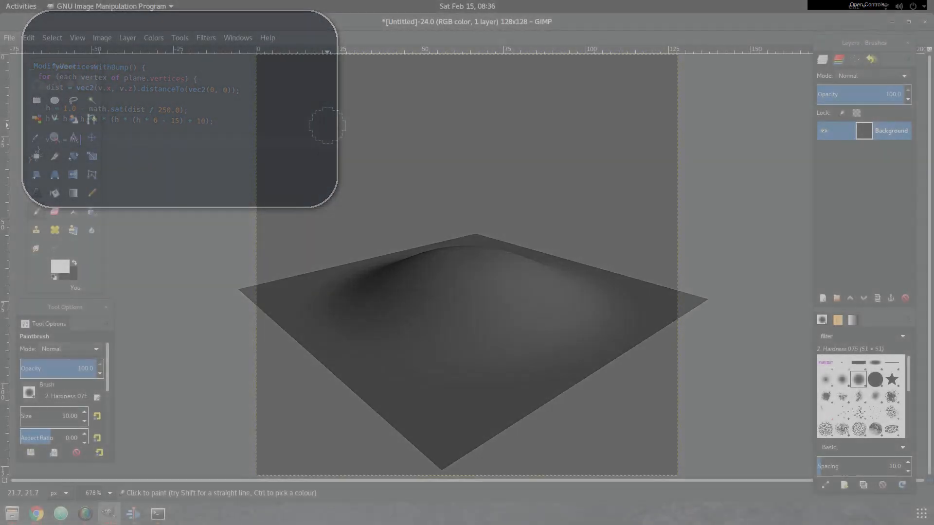
Step: Paint white strokes for the H and a vertical stroke to its right
left_click_drag(326, 122, 326, 182)
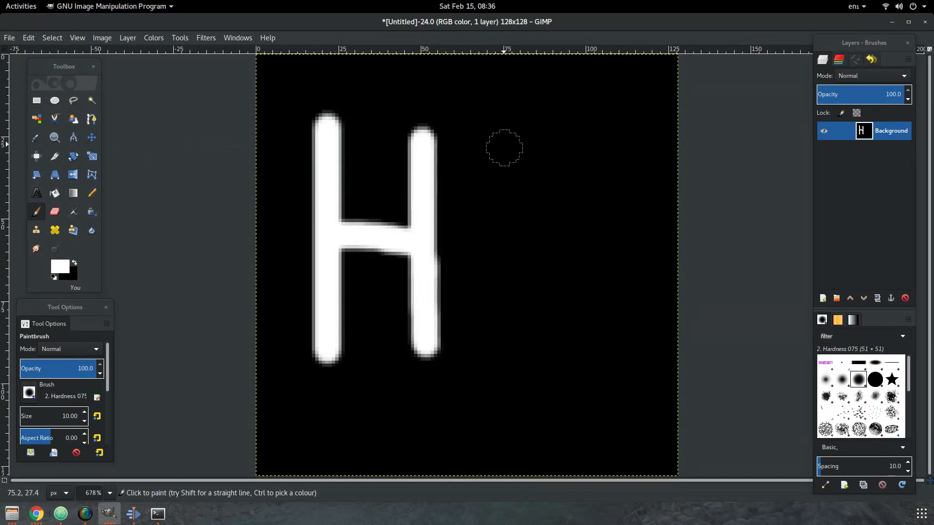
left_click_drag(504, 125, 504, 348)
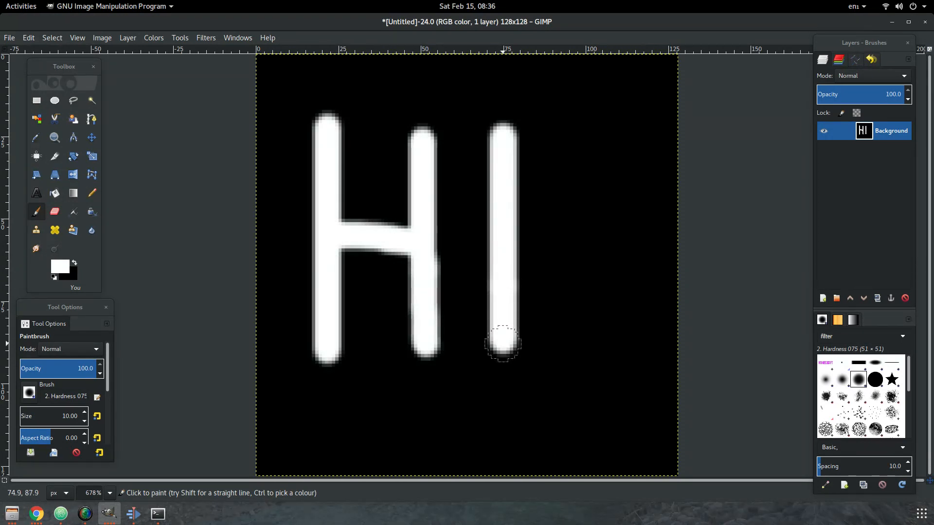
left_click(493, 352)
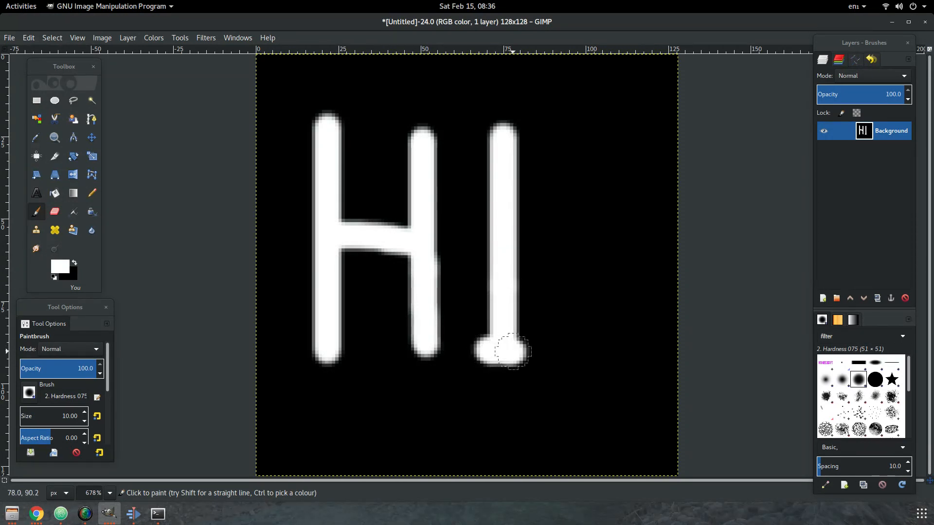
left_click(492, 137)
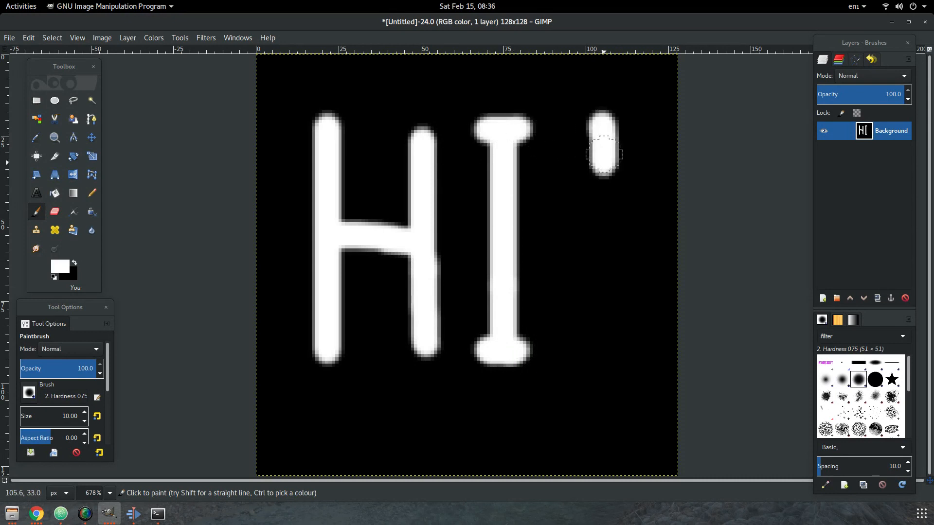
Step: Paint the tall stroke and dot of the exclamation mark
left_click_drag(603, 137, 602, 322)
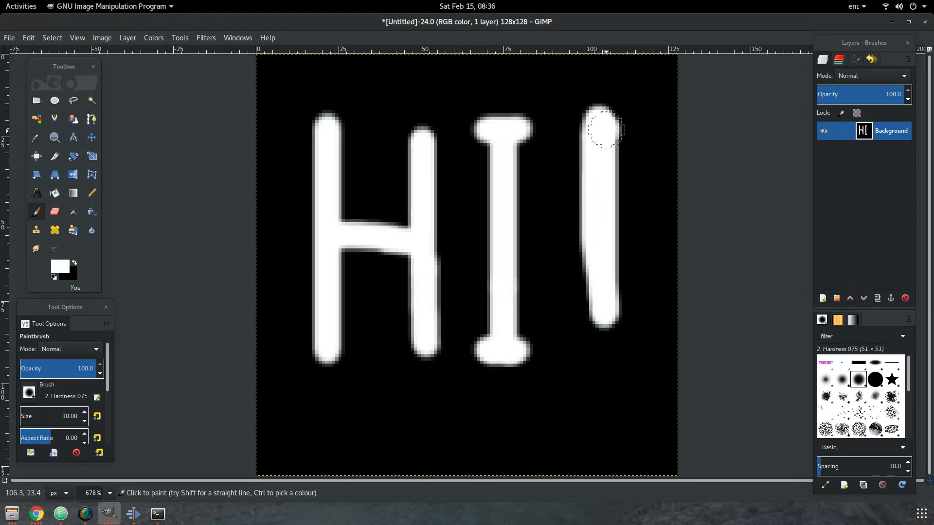
left_click(606, 136)
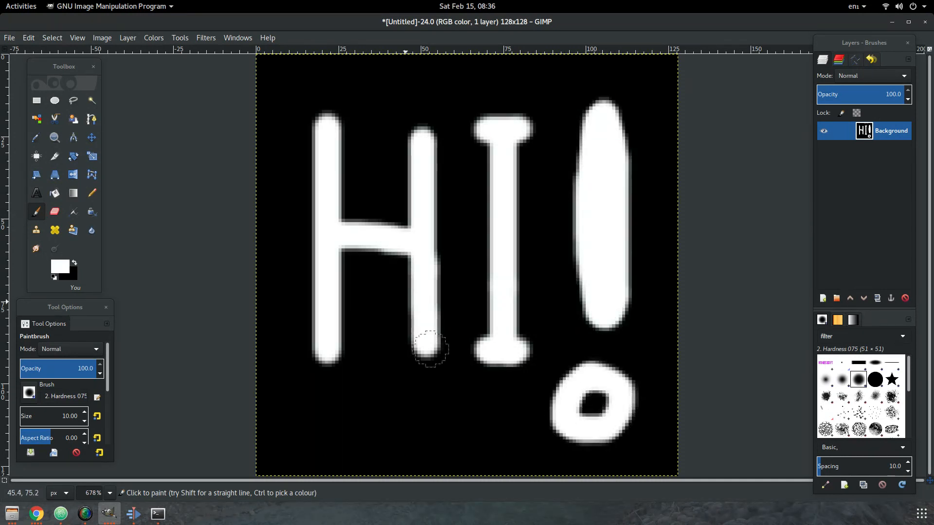
left_click(180, 38)
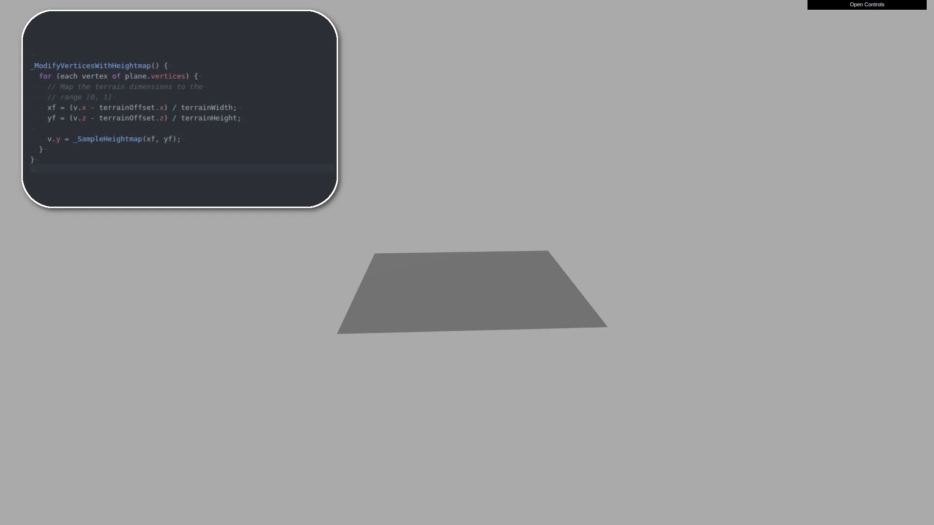
Step: Open the Controls panel and expand the Terrain folder to reveal wireframe
left_click(867, 4)
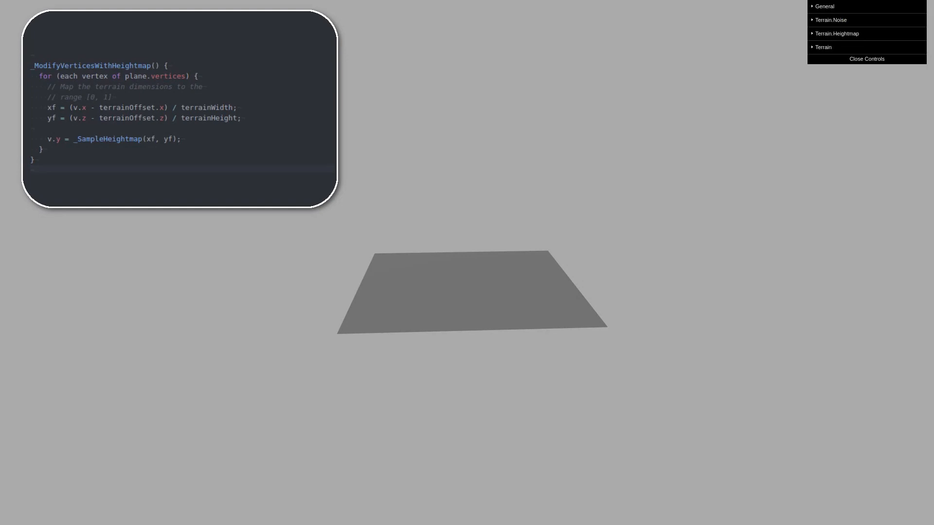
left_click(823, 47)
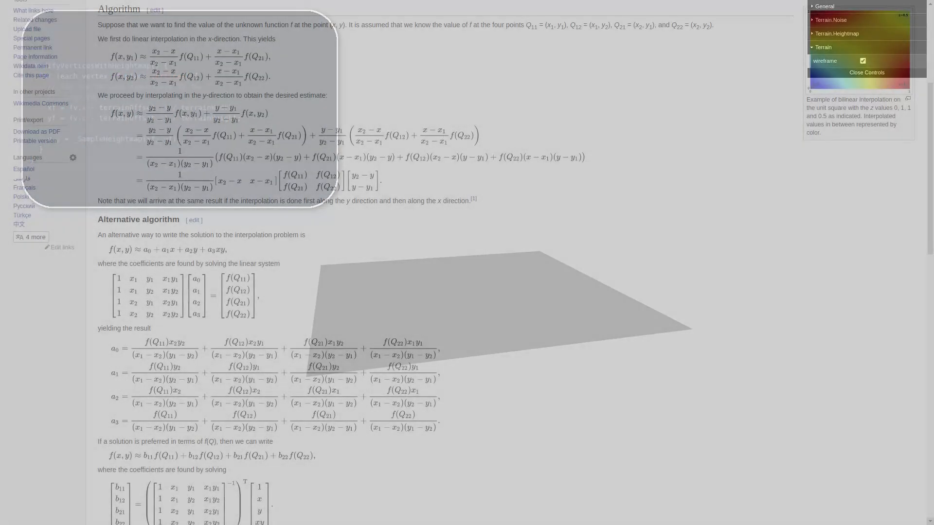
Step: Close the demo's settings panel
left_click(866, 72)
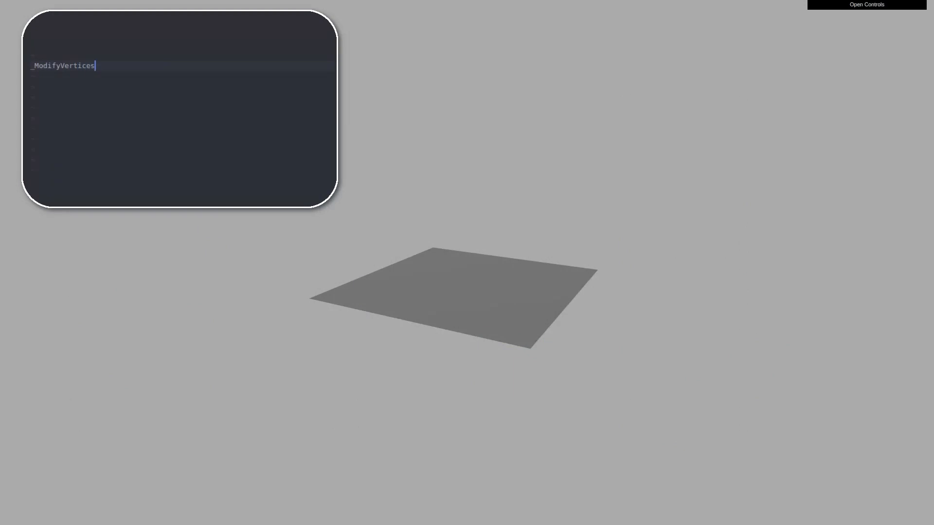
Step: Start _ModifyVerticesWithHeightmap, commenting that each plane vertex maps into range [0, 1]
type("WithHeightmap() {")
type("for")
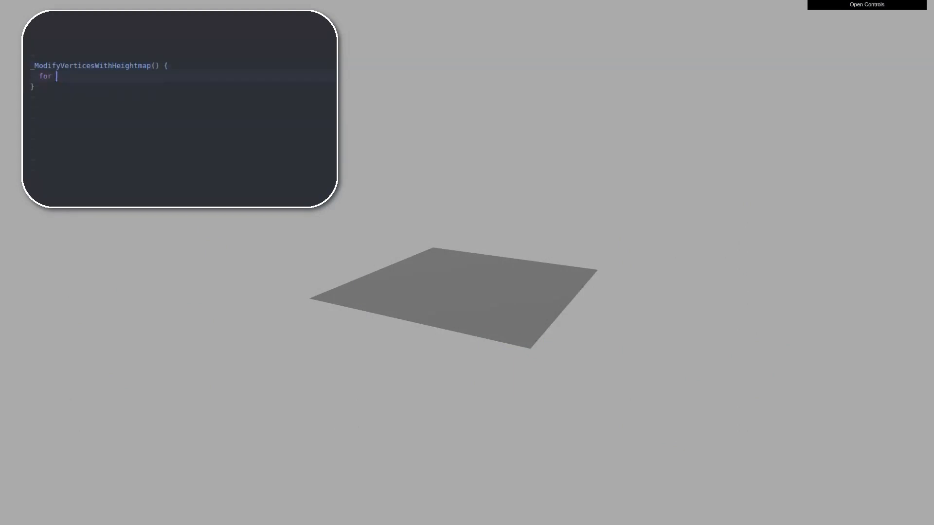
type("(each vertex of plane.vertices) {")
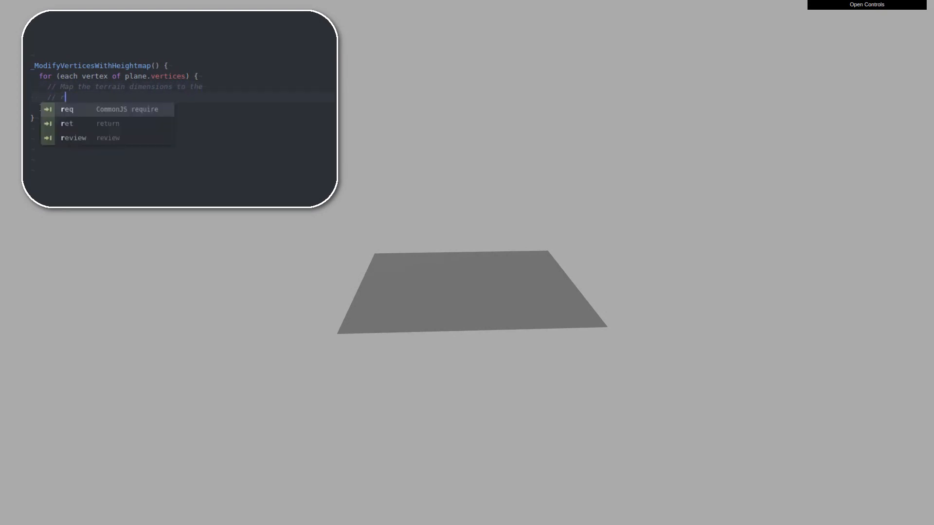
type("range [0, 1]")
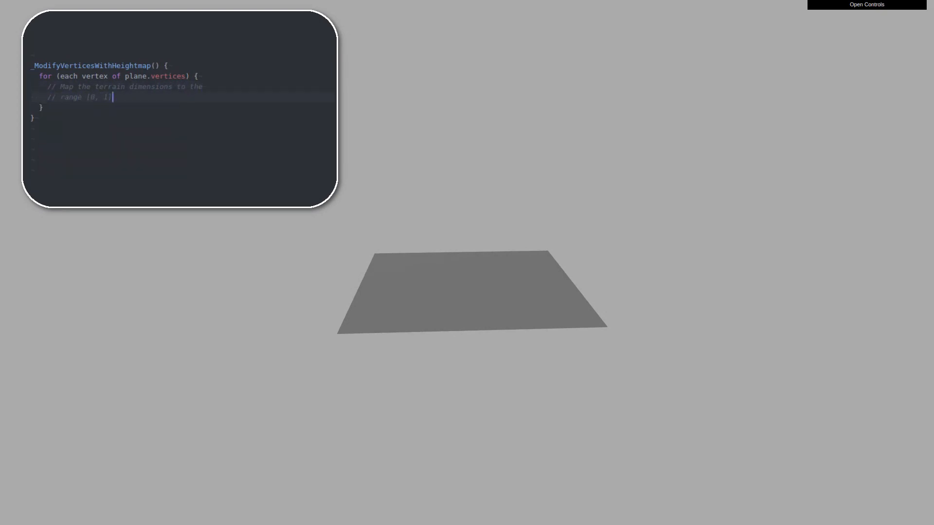
type("xf = (v.x -")
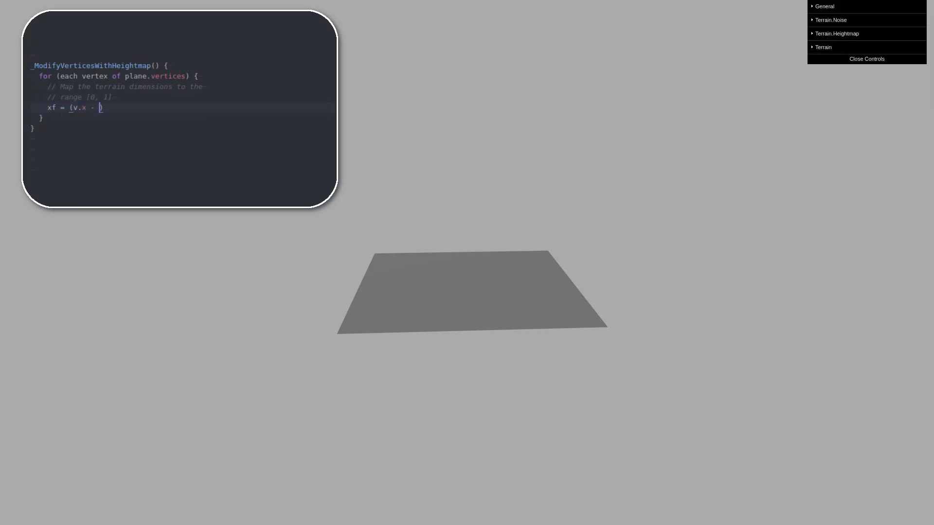
Step: Normalize vertex x and z using terrainWidth, terrainOffset and terrainHeight
left_click(823, 47)
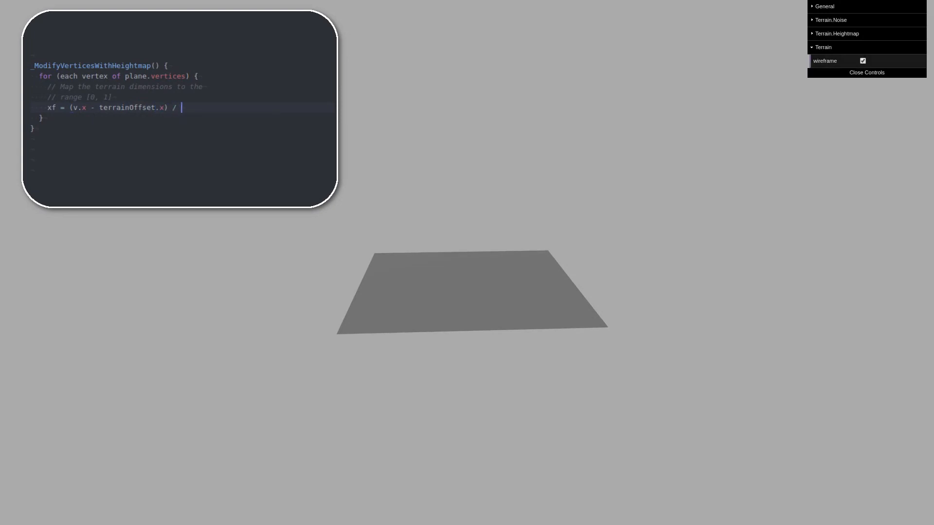
type("terrainWidth;")
type("yf = (")
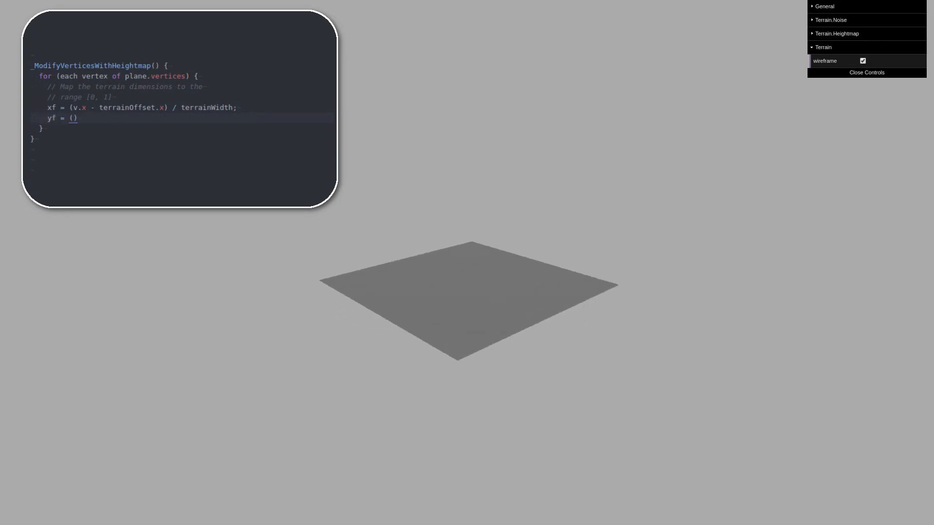
type("v.z - terra")
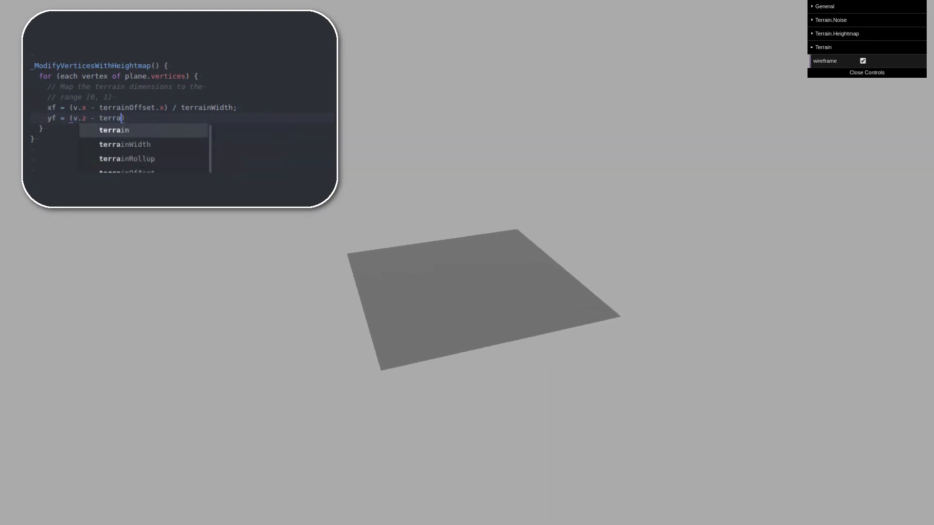
key("Tab")
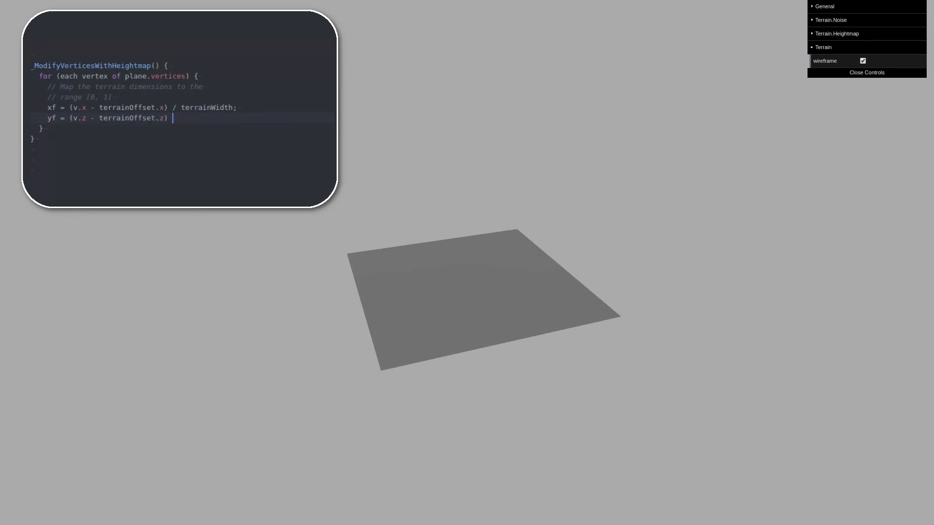
type("/ terrainHeight;")
type("v.y = _SampleHeightmap()")
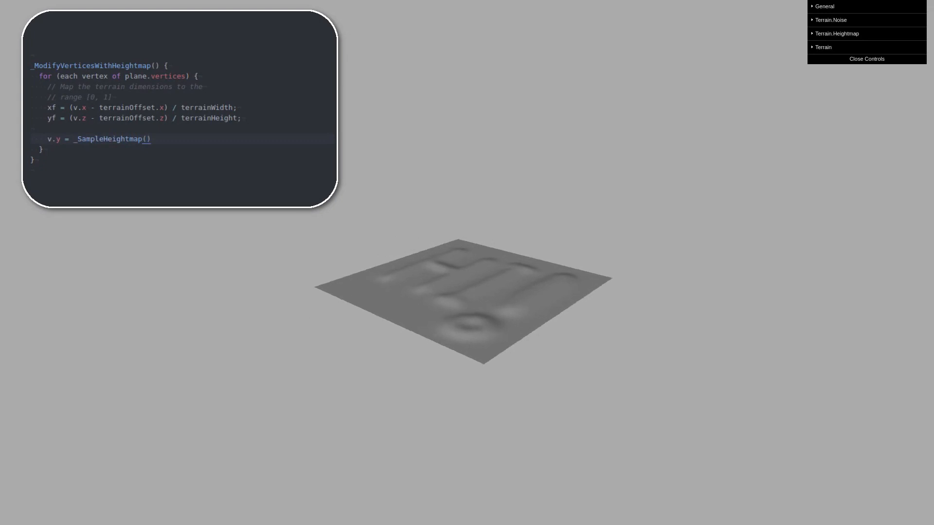
Step: Drag the Terrain.Heightmap height slider to 102 and tick Terrain's wireframe checkbox
left_click(837, 33)
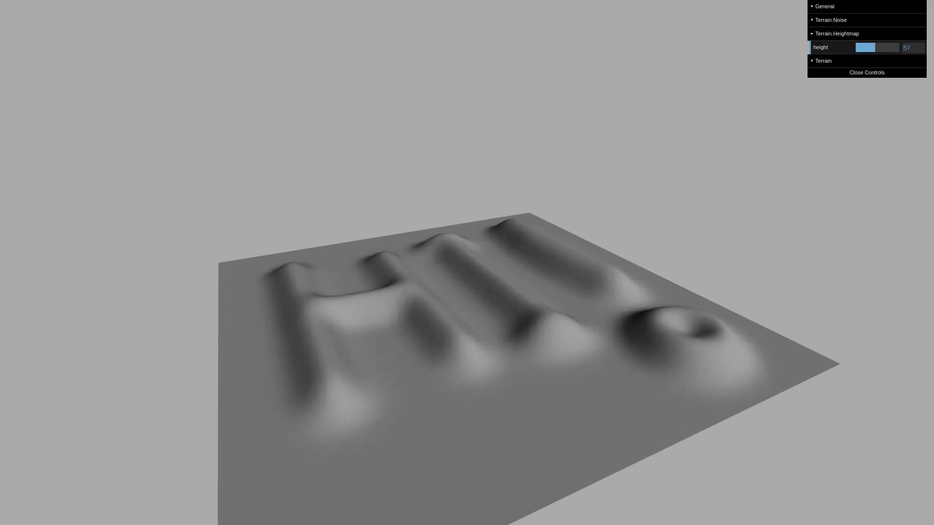
left_click_drag(865, 47, 884, 47)
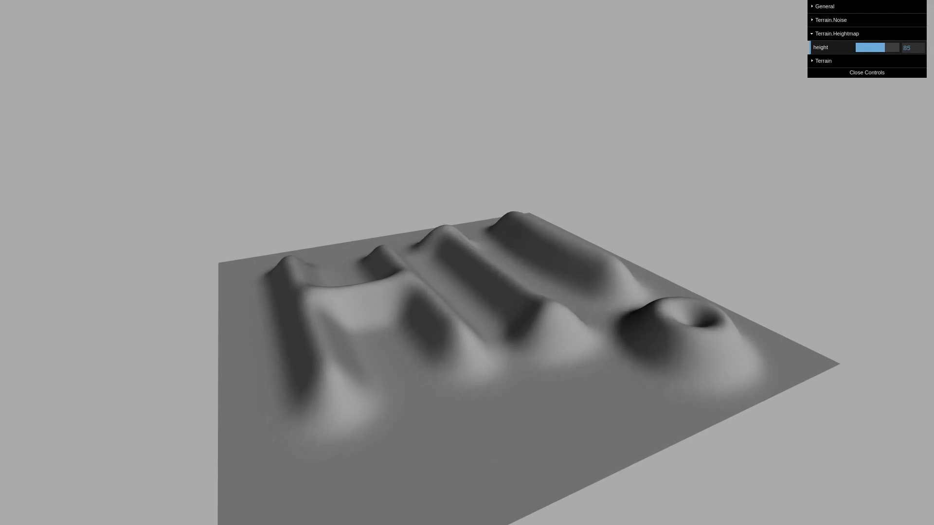
left_click_drag(873, 47, 884, 47)
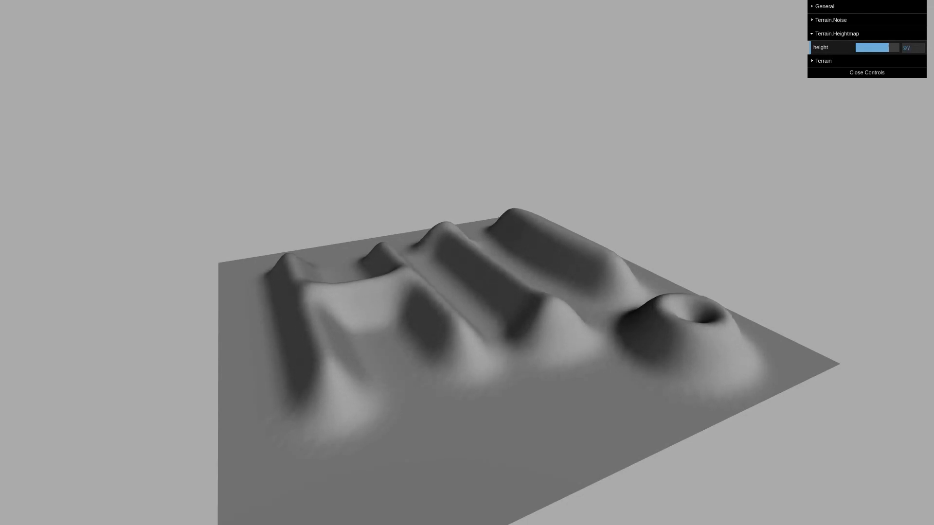
left_click_drag(880, 47, 887, 47)
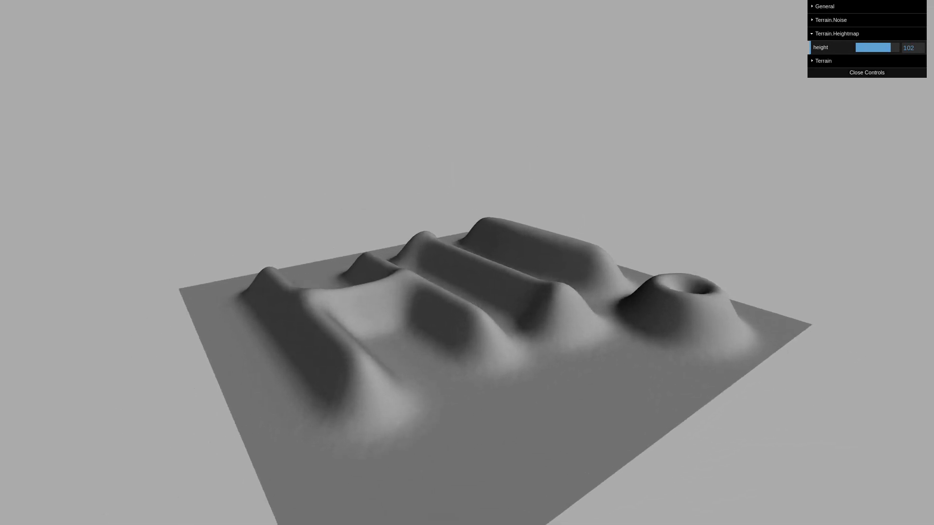
left_click(823, 60)
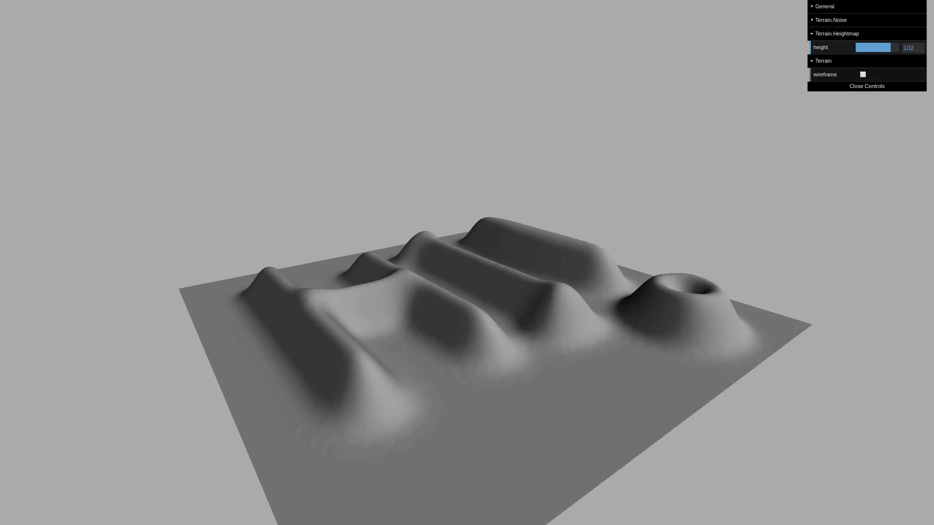
left_click(862, 75)
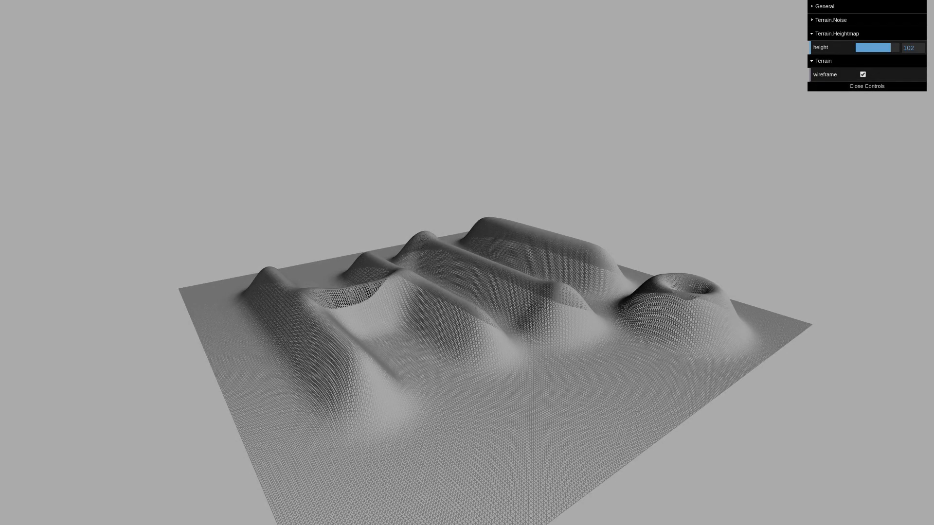